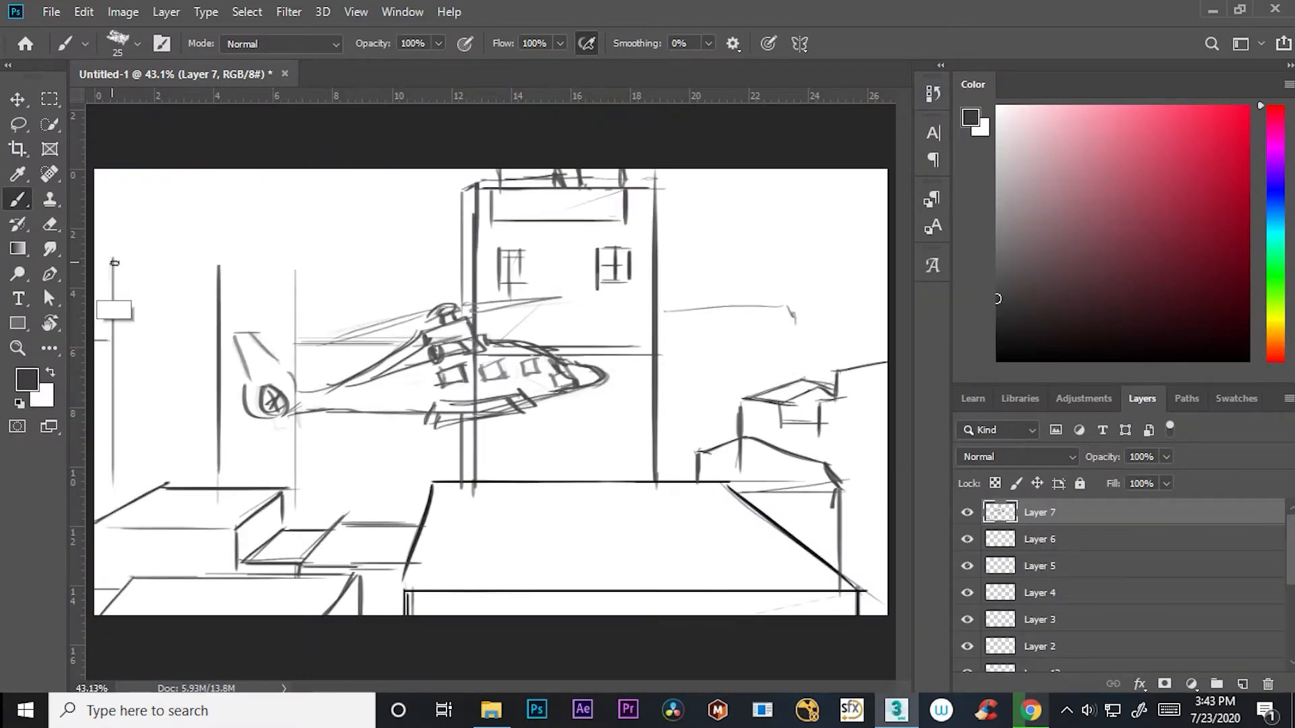
- Switch between Photoshop and 3ds Max via the taskbar to reach the hand rig scene with the cylinder
click(895, 711)
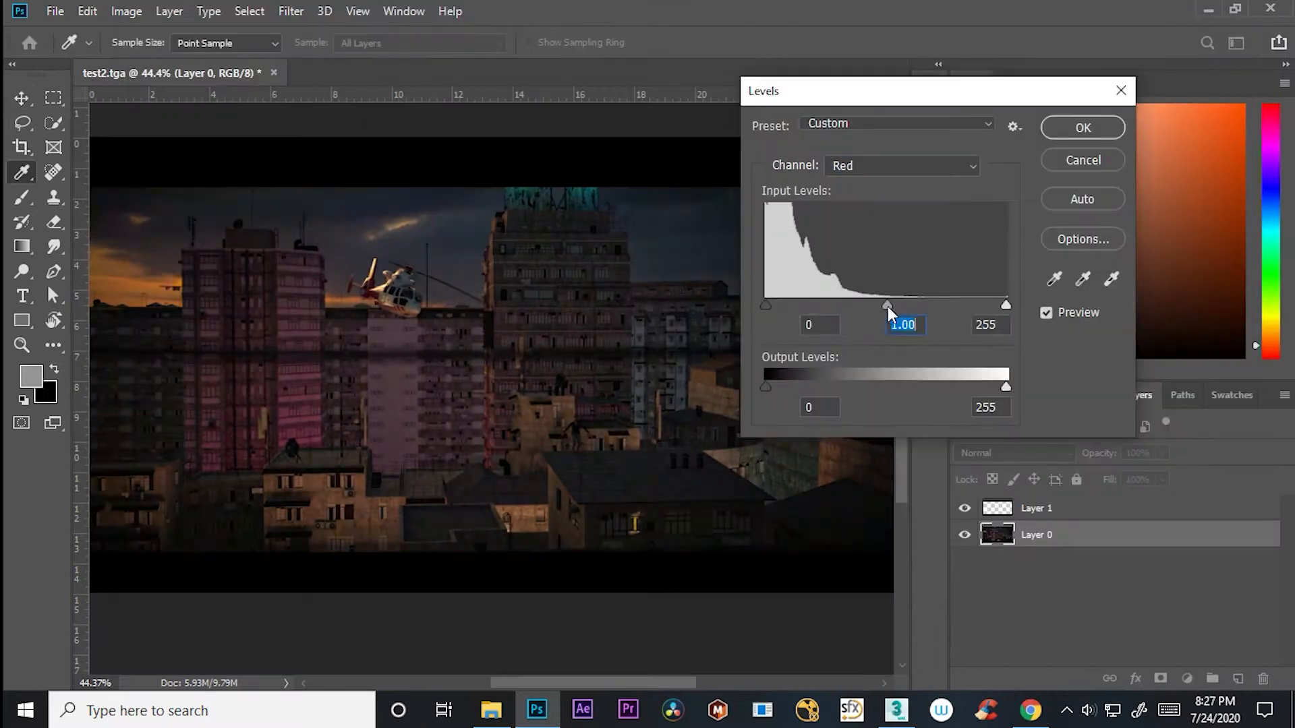
click(895, 710)
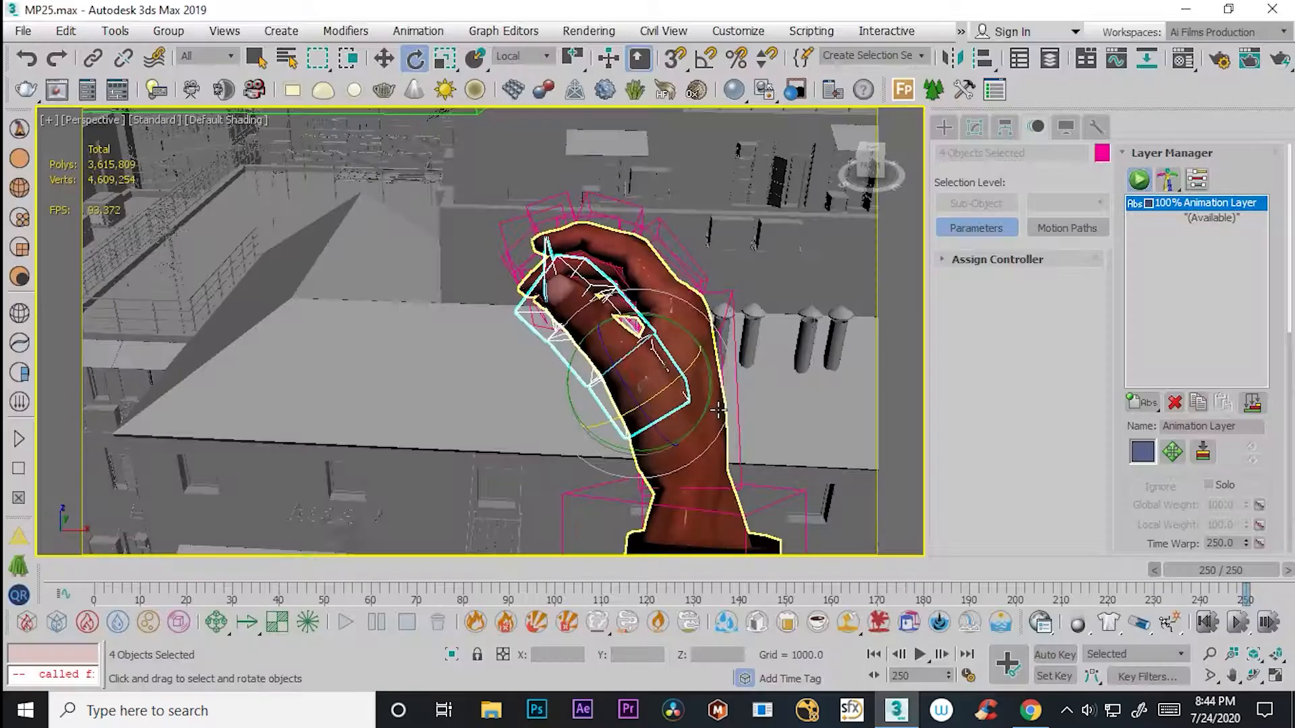
click(536, 710)
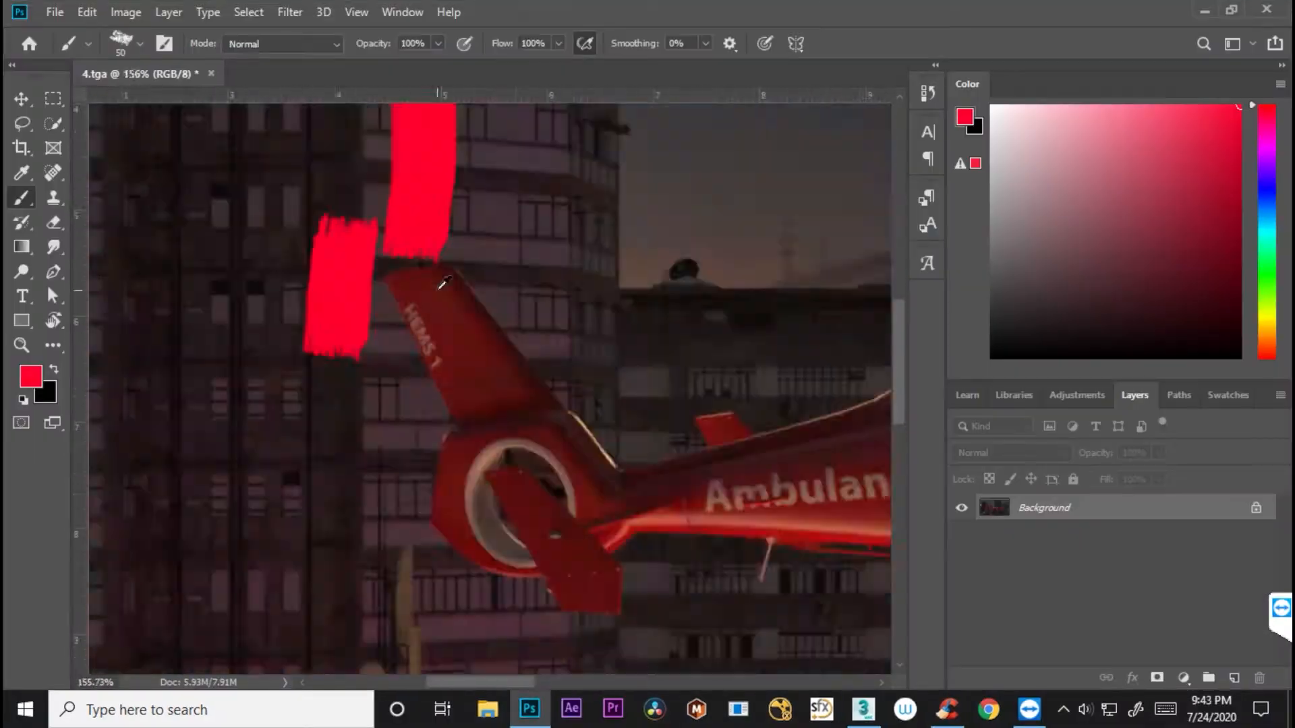
click(895, 710)
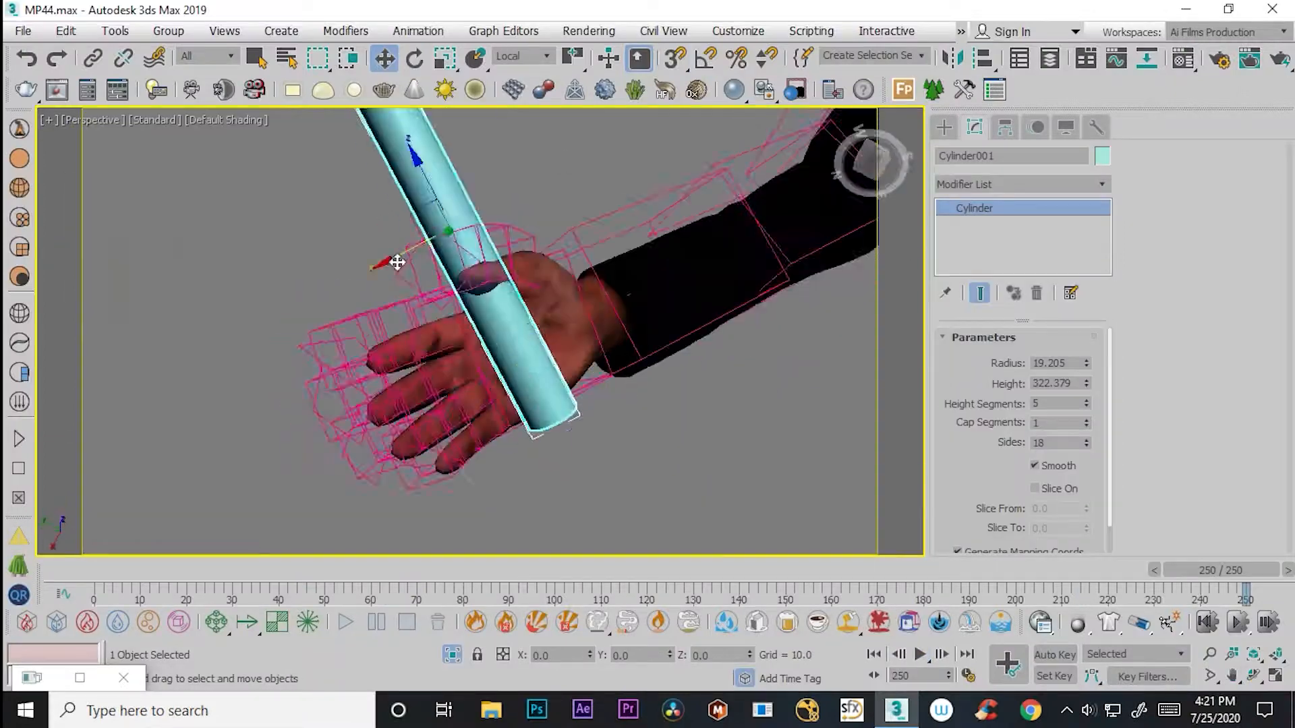